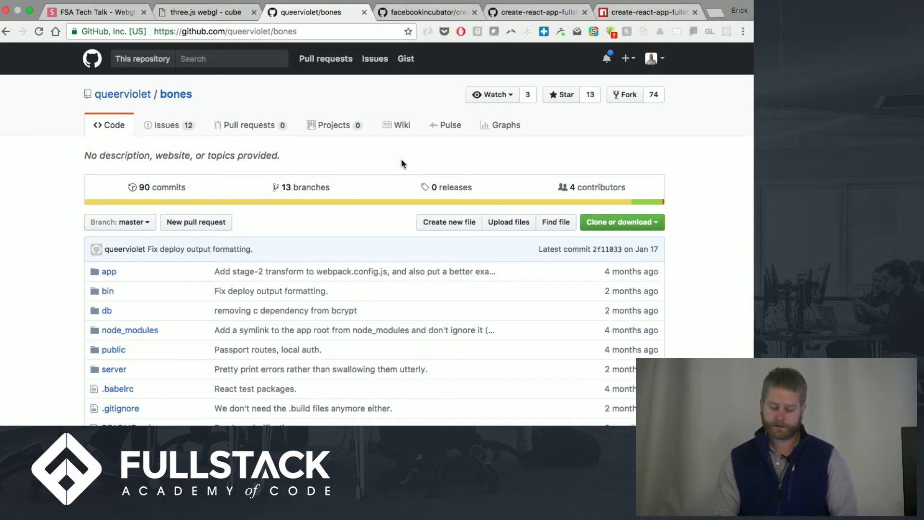
mouse_move(253, 104)
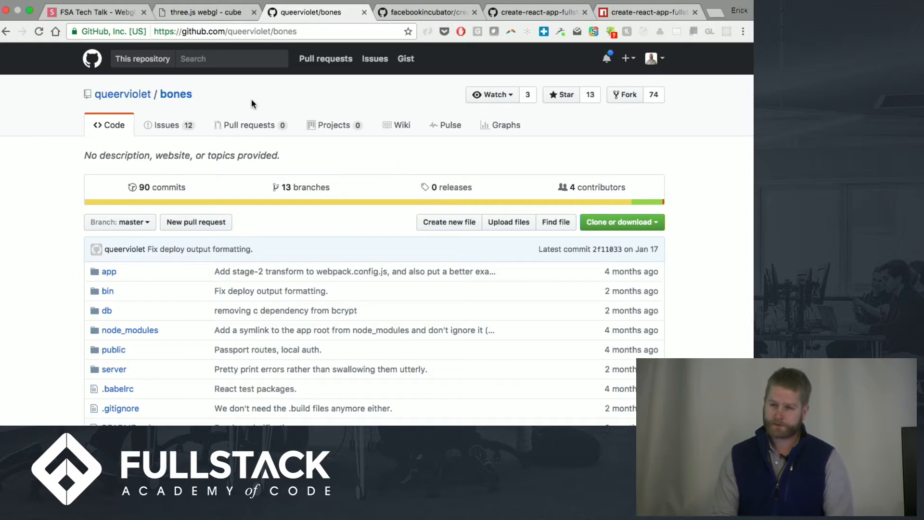
mouse_move(321, 180)
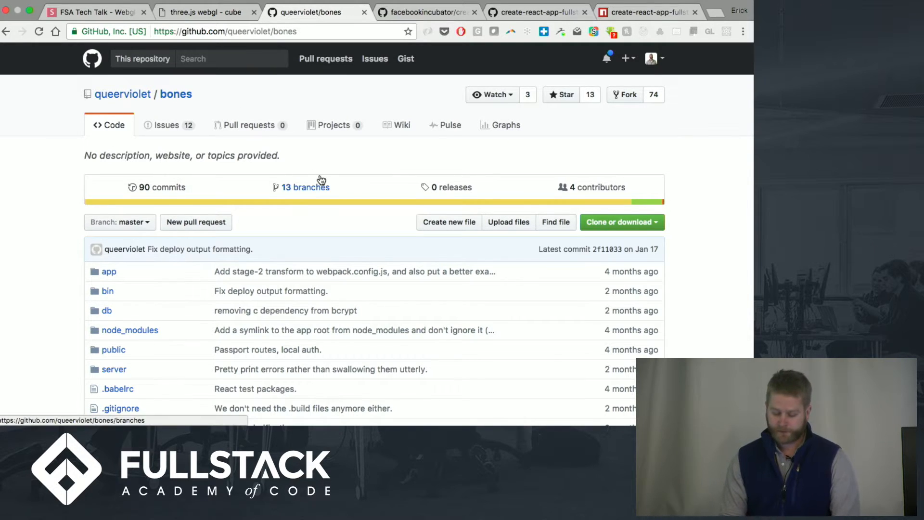
- Review the facebookincubator/create-react-app repository file list before returning to start-fullstack.js
scroll("down", 3)
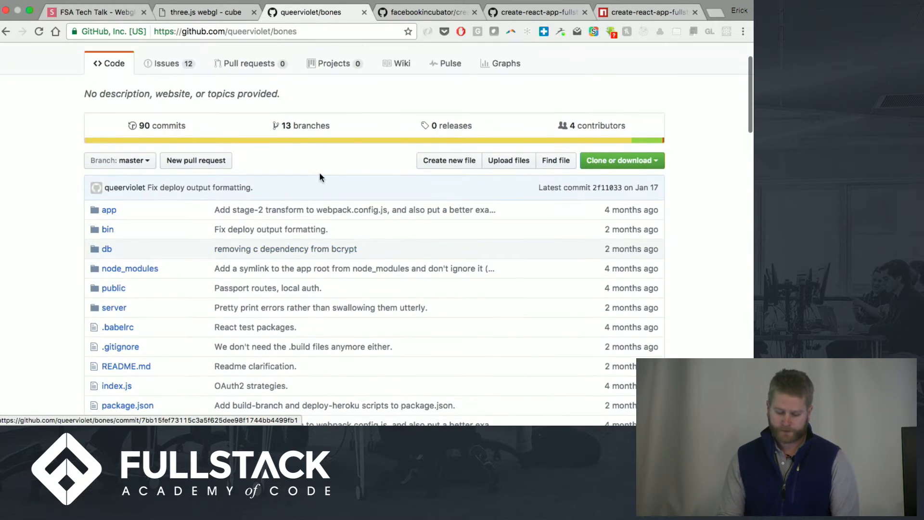
left_click(431, 13)
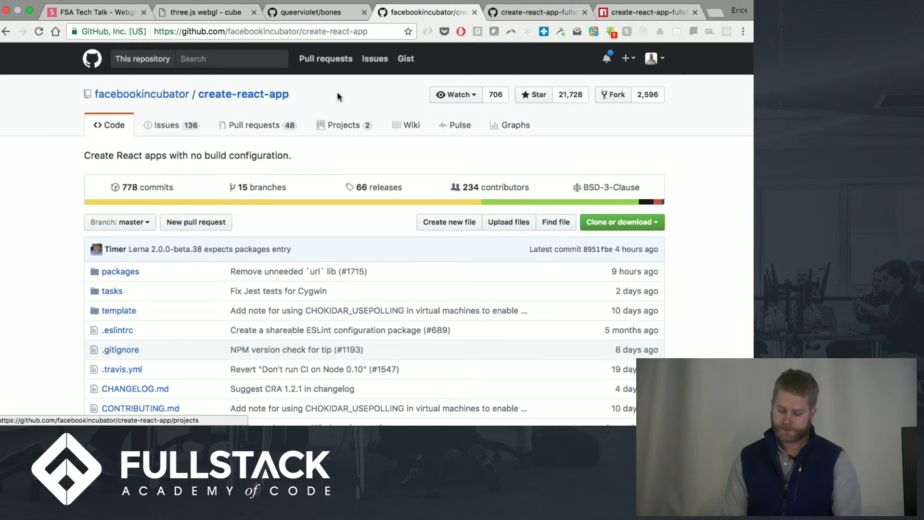
scroll("down", 3)
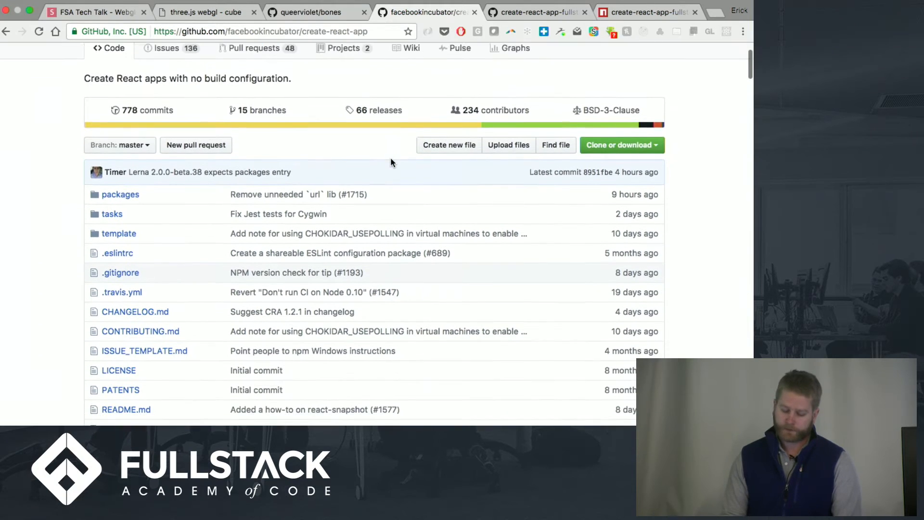
scroll("down", 3)
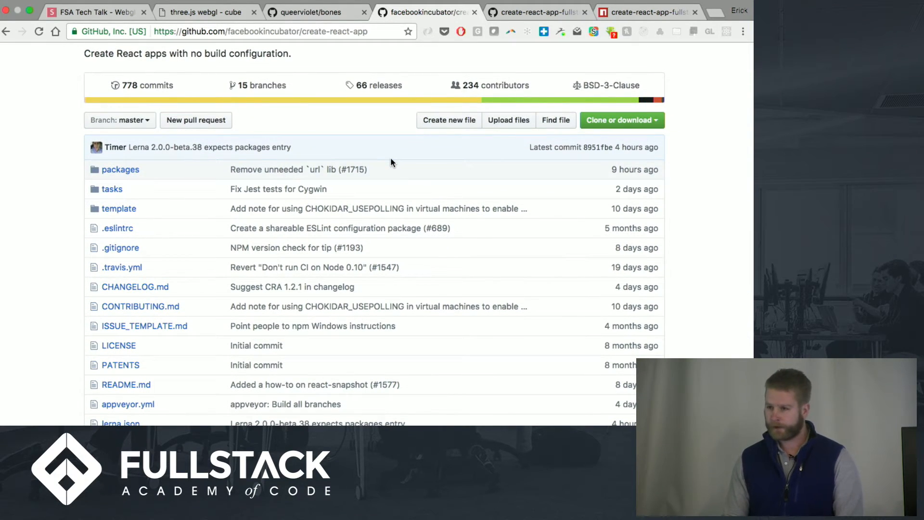
scroll("down", 3)
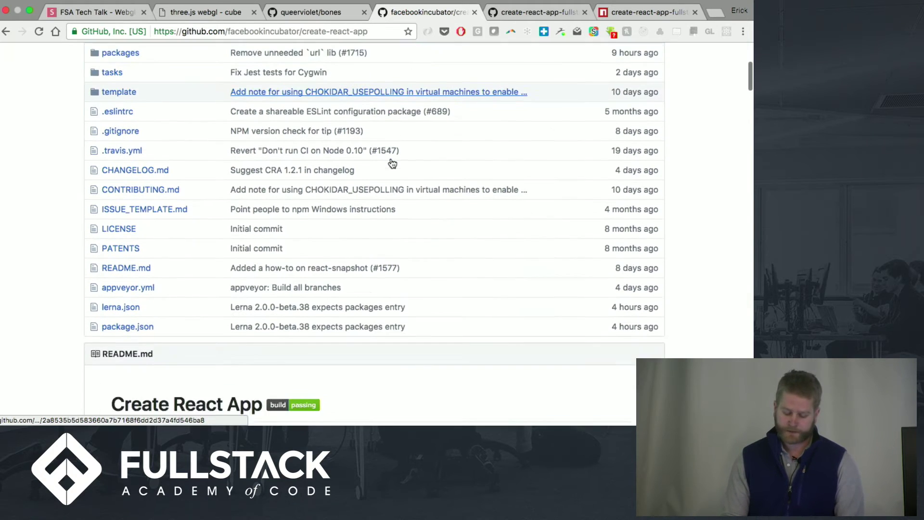
scroll("down", 3)
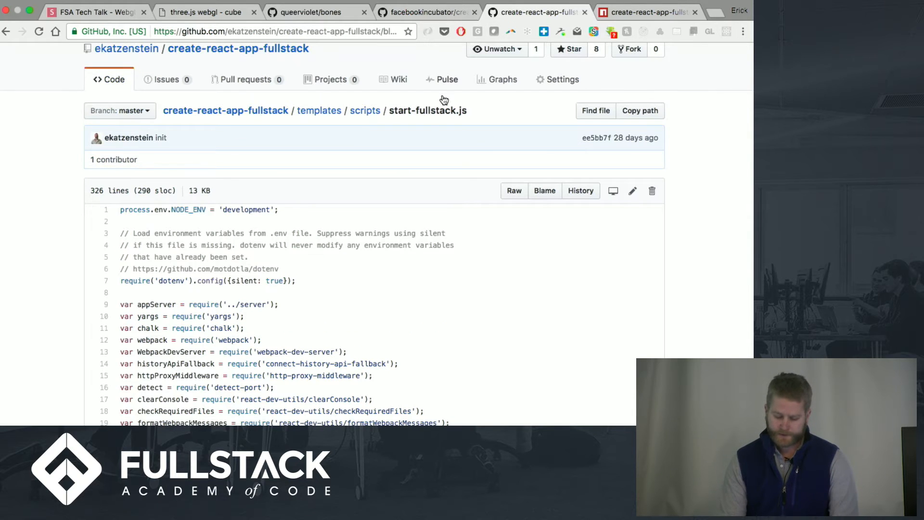
- Select line 9, var appServer = require('../server'), and scroll further through the file
left_click(226, 109)
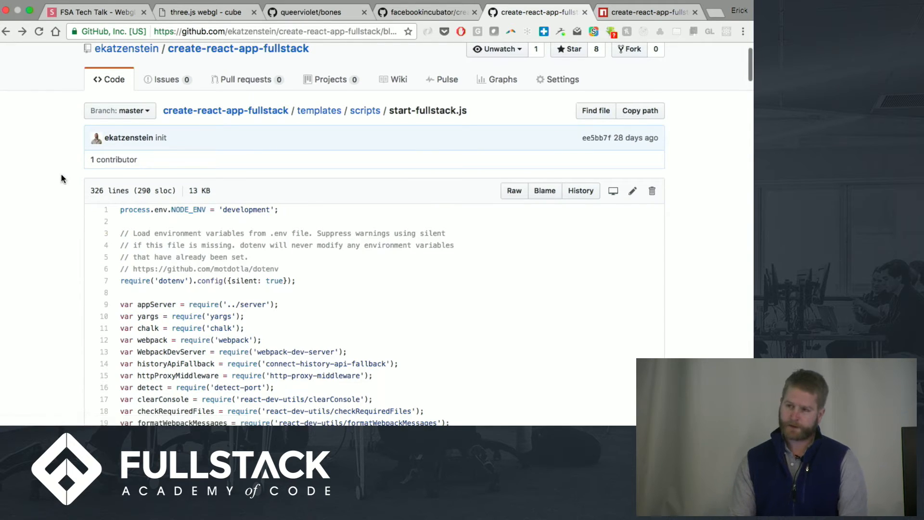
scroll("down", 3)
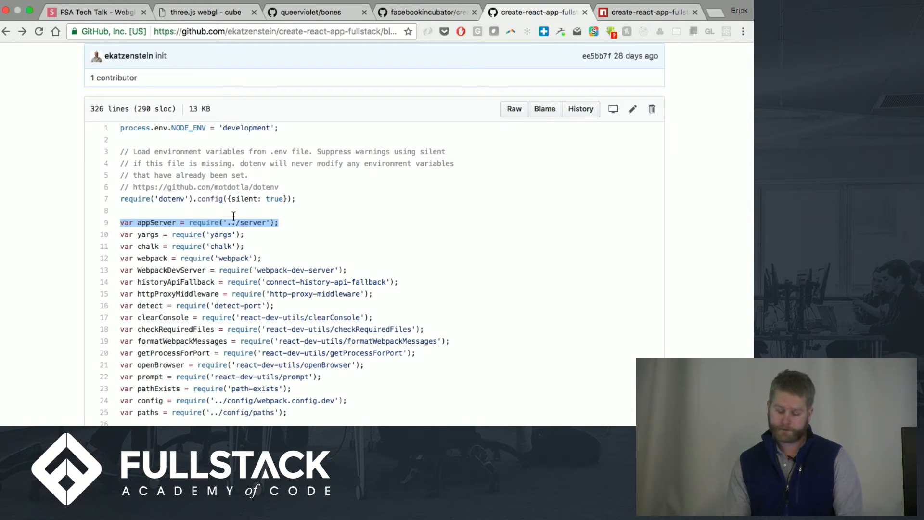
scroll("down", 3)
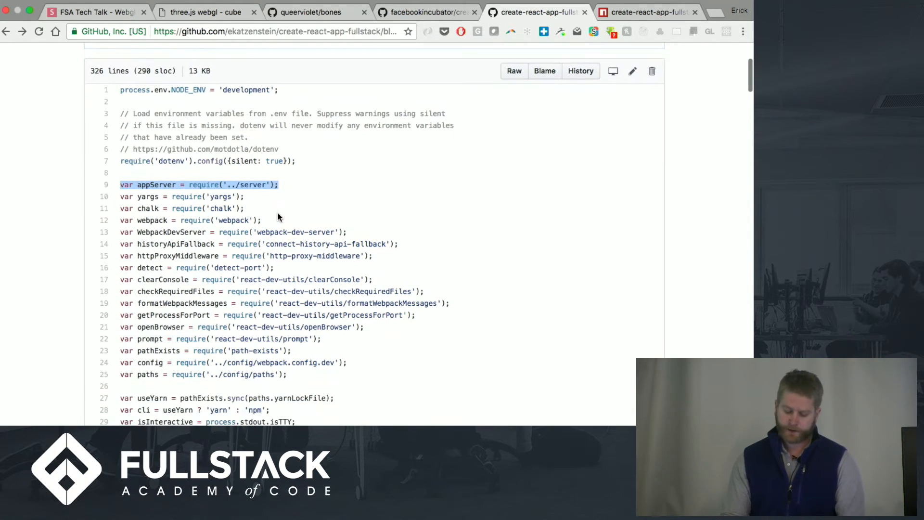
scroll("down", 3)
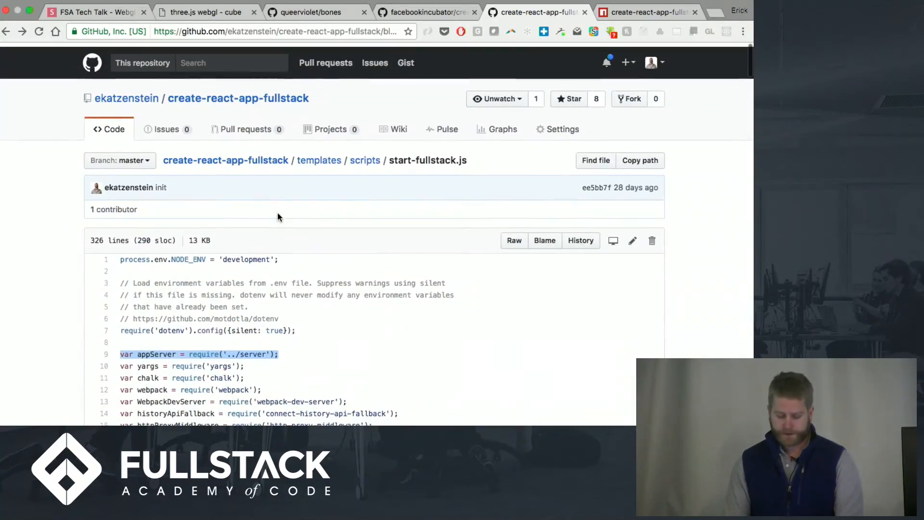
scroll("down", 3)
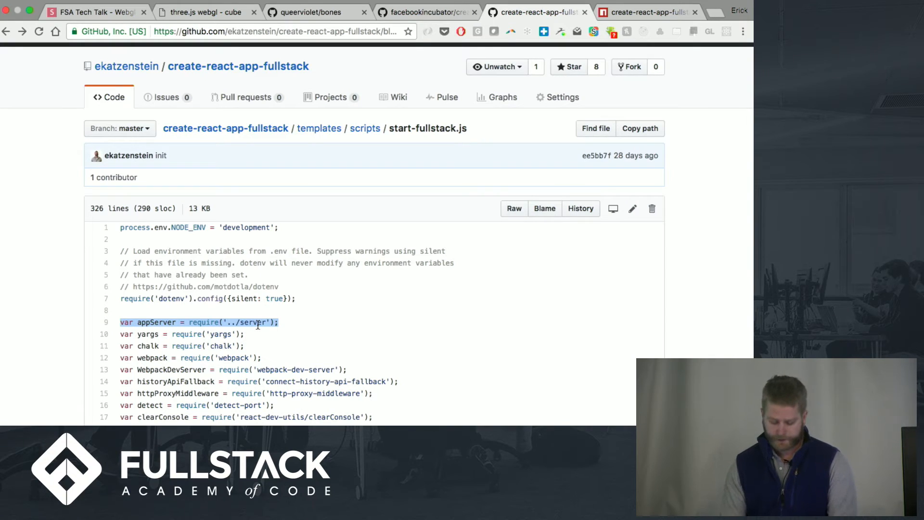
- Find 'appserver' to reach its use at line 164, then go to the create-react-app-fullstack npm page
type("appserver")
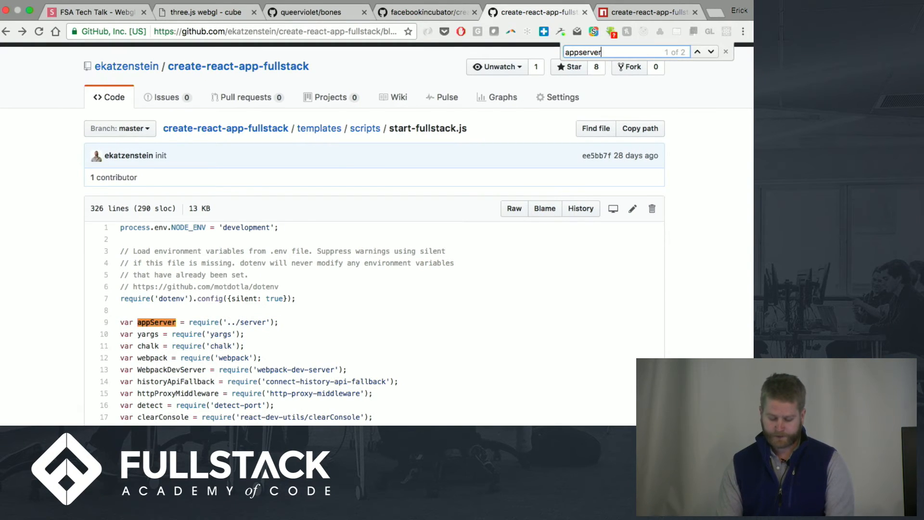
left_click(711, 51)
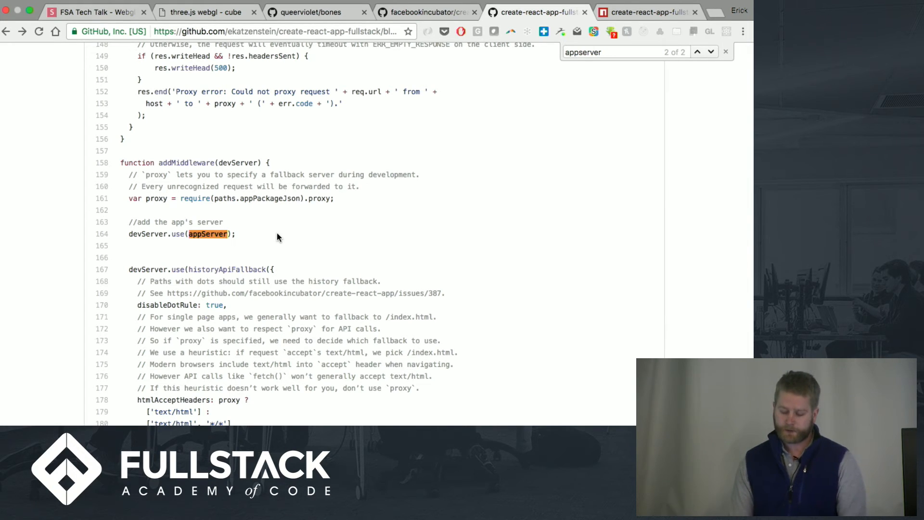
left_click(647, 13)
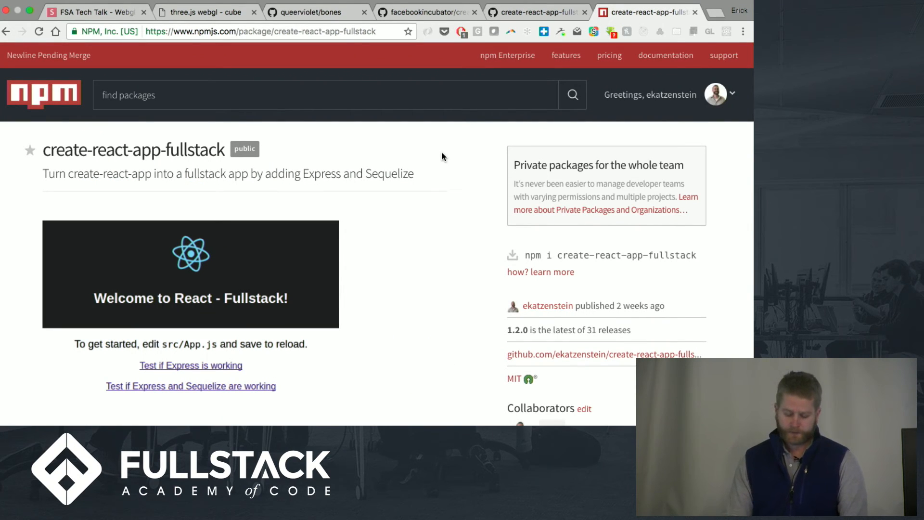
scroll("down", 3)
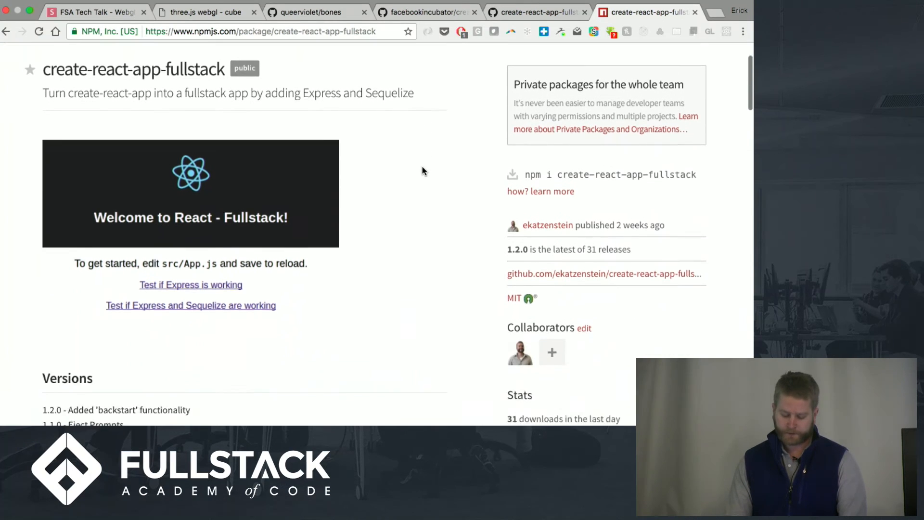
scroll("down", 3)
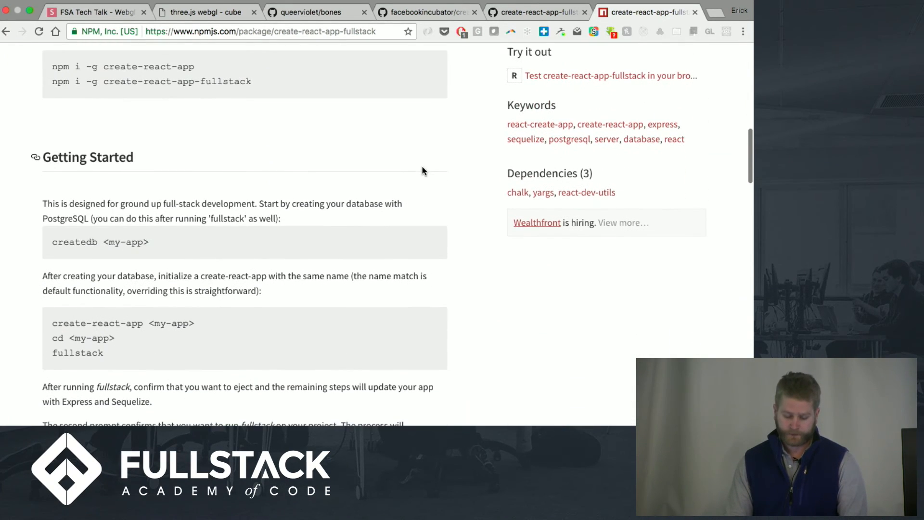
scroll("down", 3)
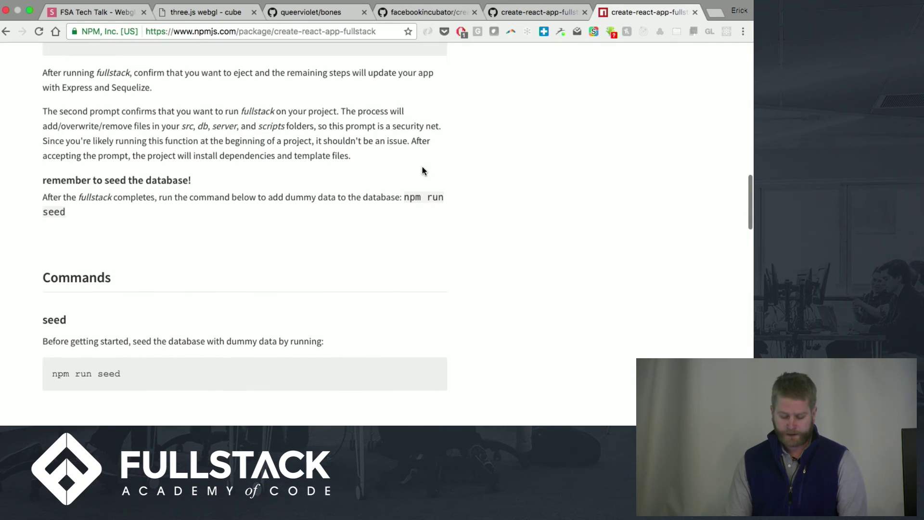
scroll("down", 3)
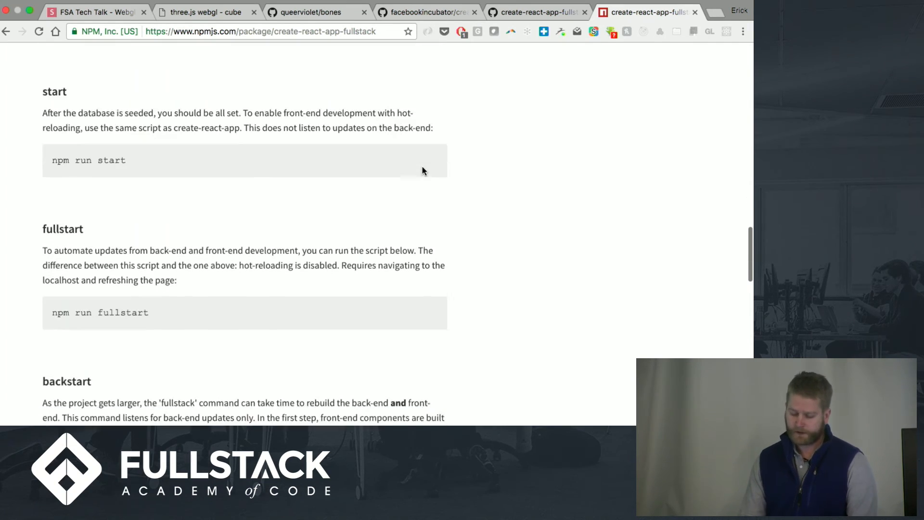
scroll("down", 3)
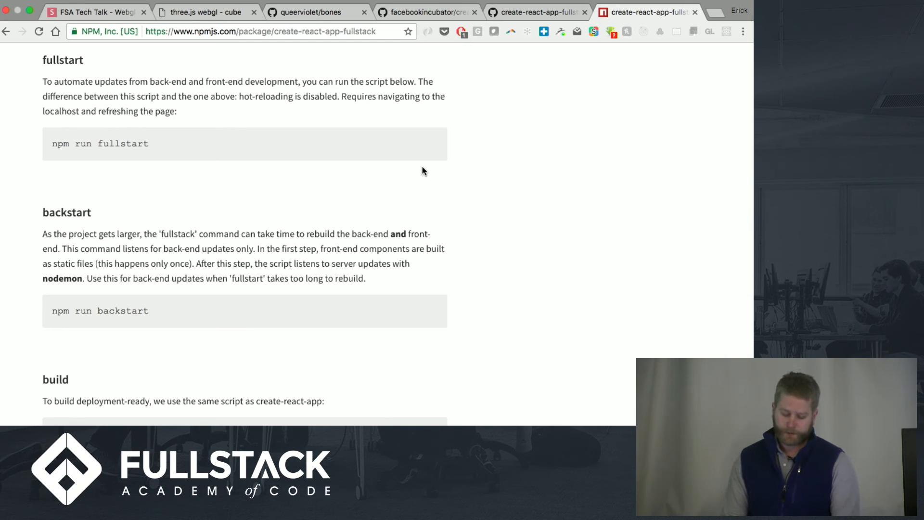
scroll("down", 3)
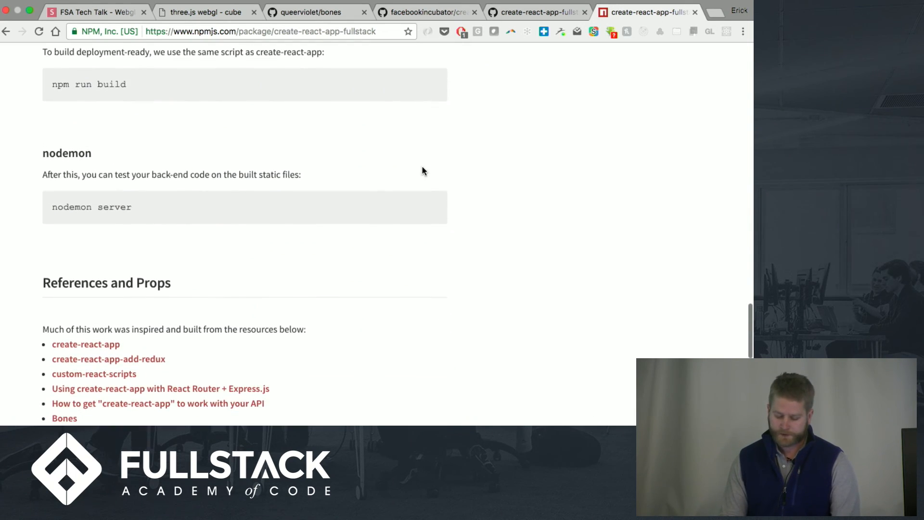
scroll("up", 3)
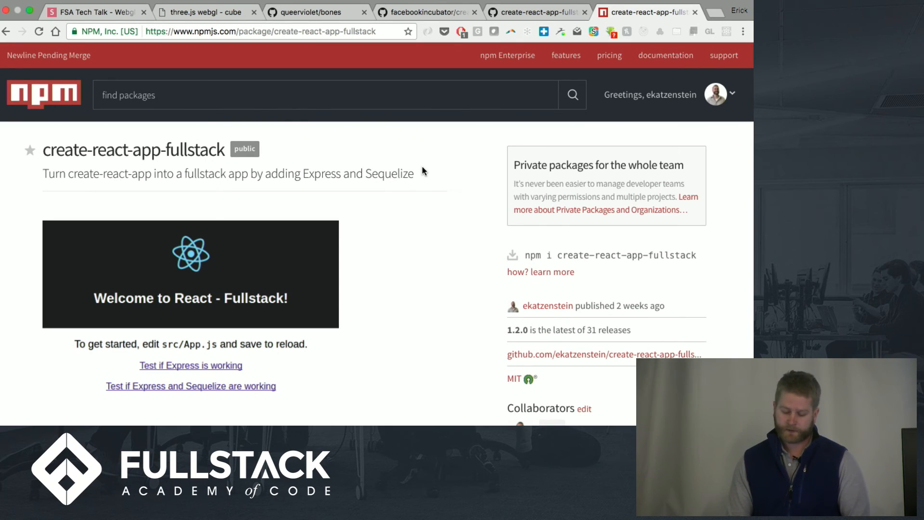
scroll("down", 3)
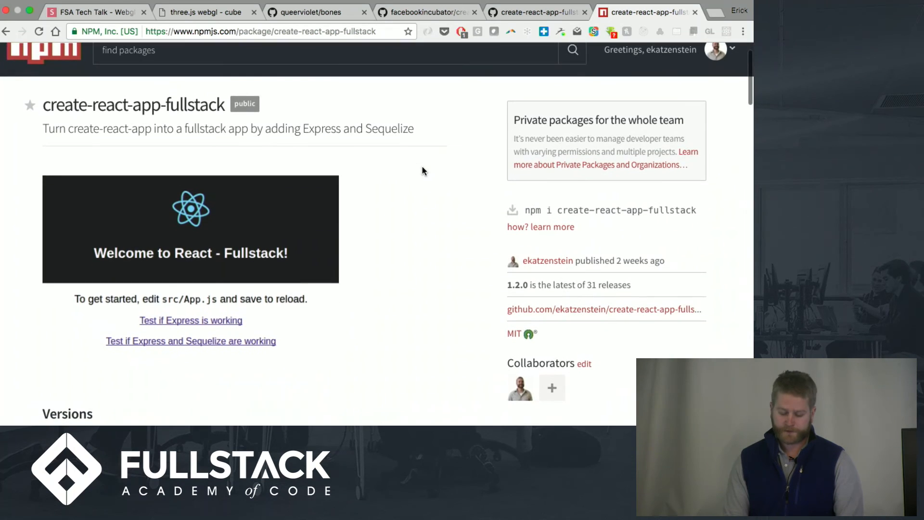
scroll("down", 3)
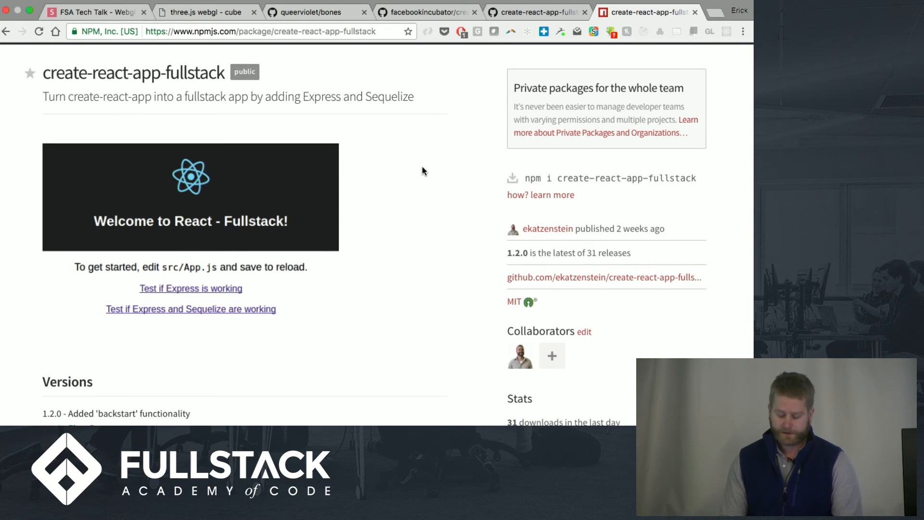
scroll("down", 3)
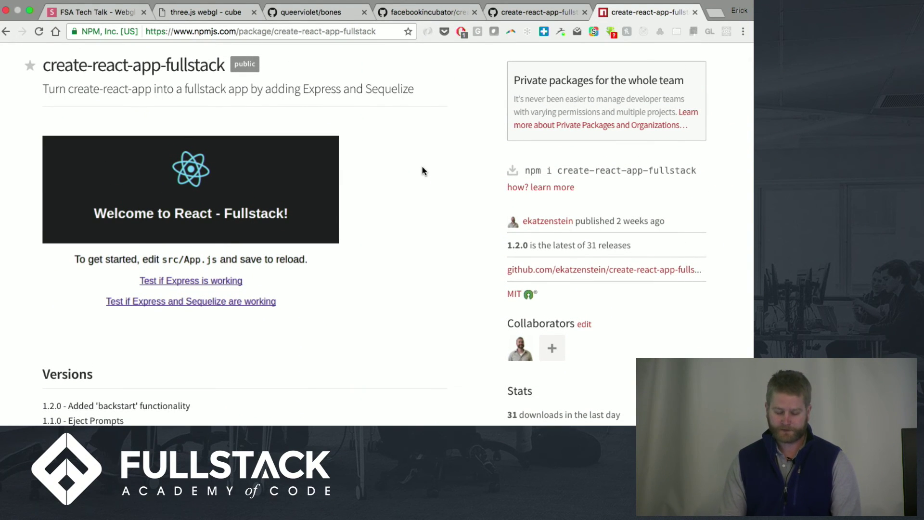
scroll("down", 3)
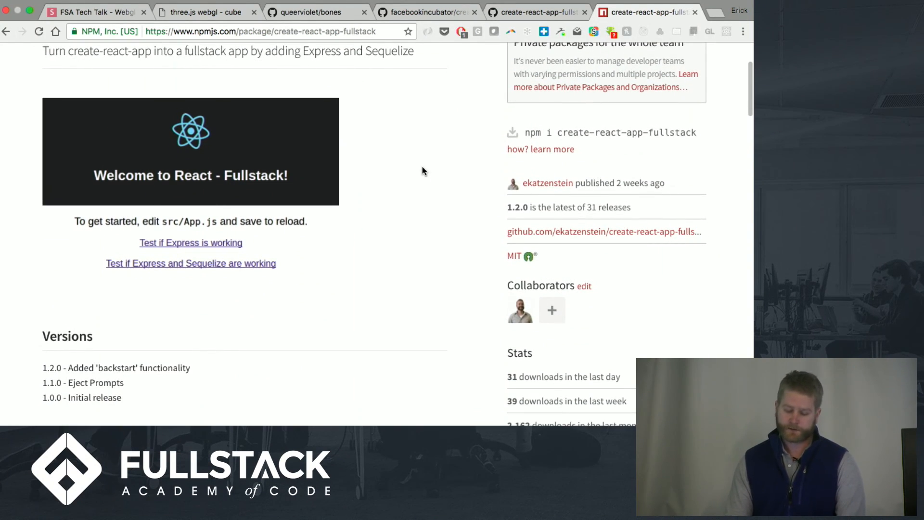
scroll("down", 3)
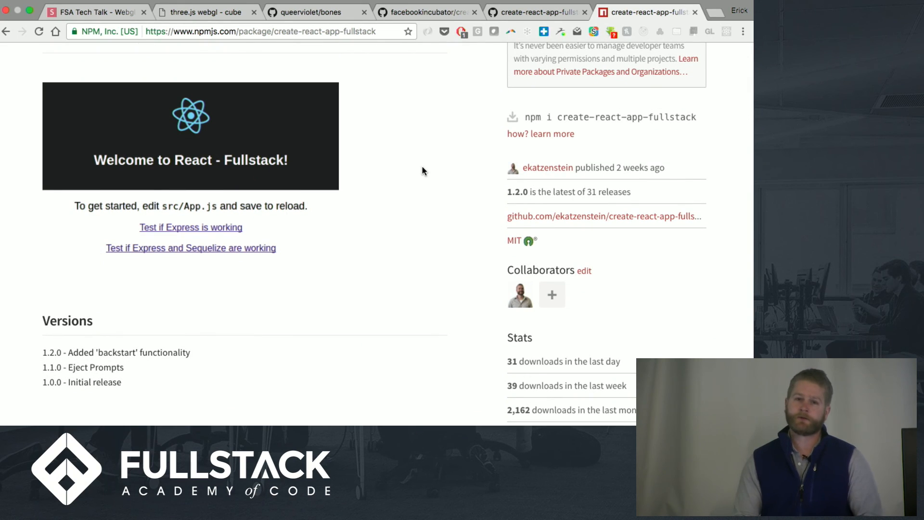